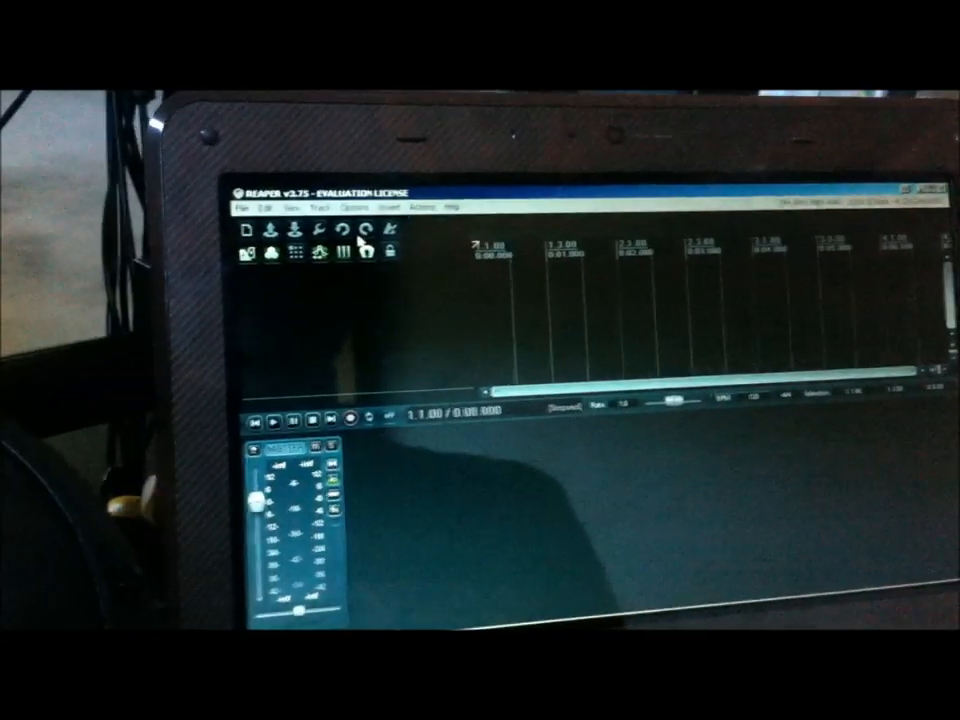
Set the audio system to ASIO in Preferences > Audio > Device.
{"action": "left_click", "coordinate": [236, 204]}
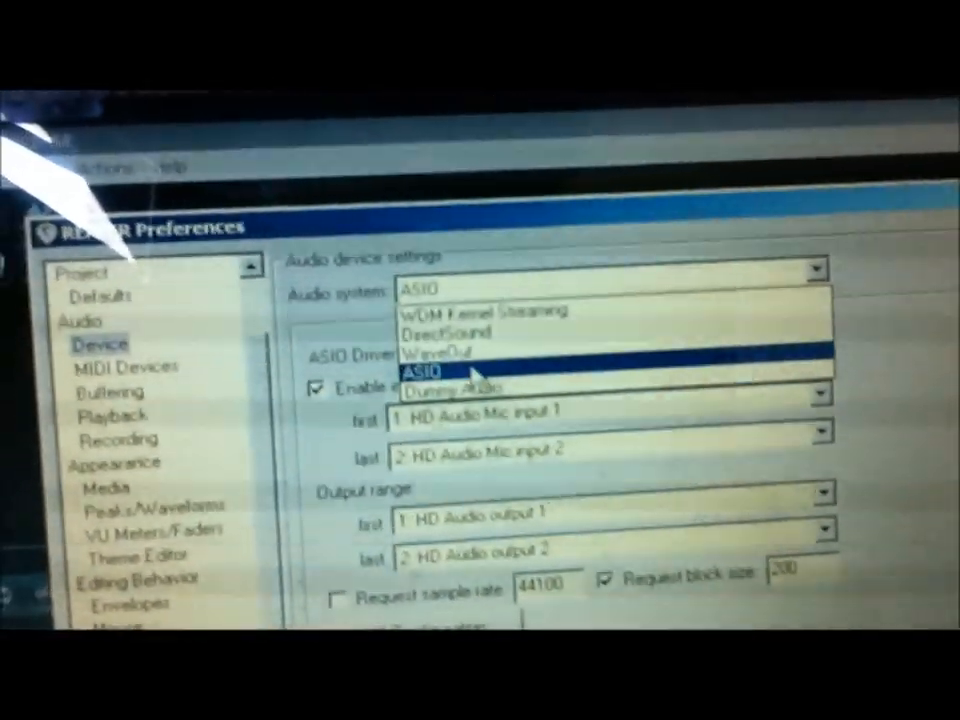
{"action": "left_click", "coordinate": [424, 368]}
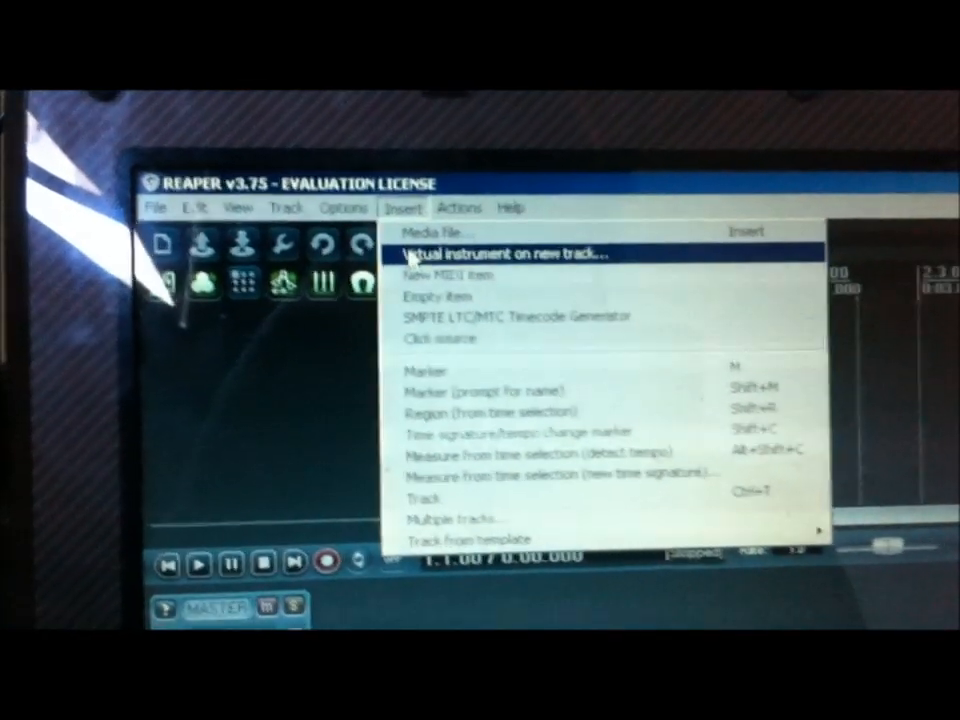
Start inserting a virtual instrument on a new track from the Insert menu.
{"action": "left_click", "coordinate": [500, 252]}
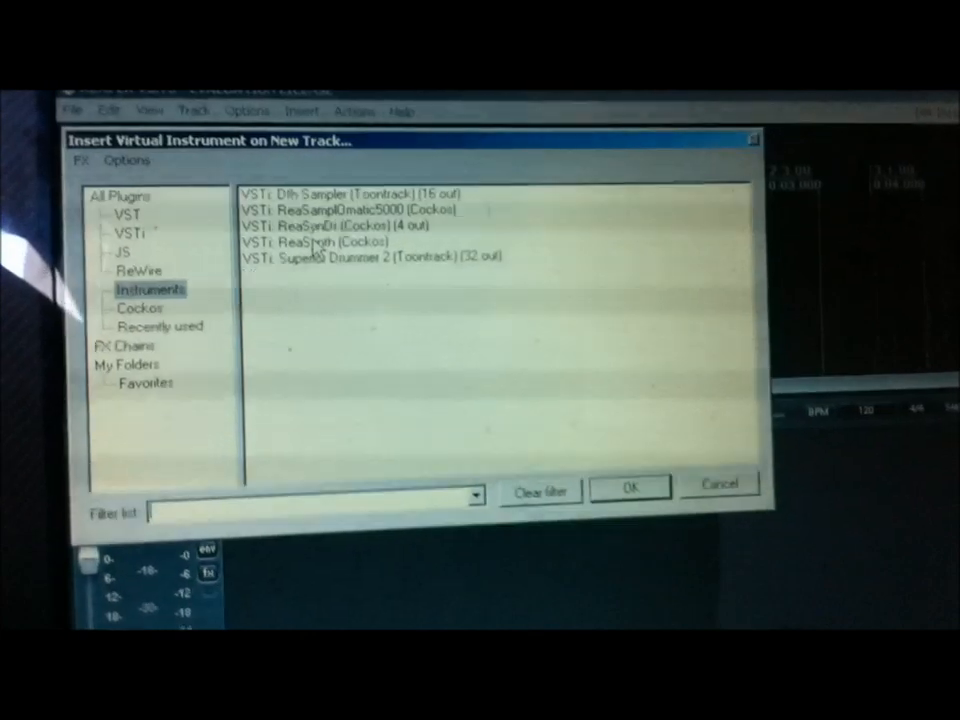
Choose VSTi: Superior Drummer 2 as the instrument for the new track.
{"action": "left_click", "coordinate": [210, 138]}
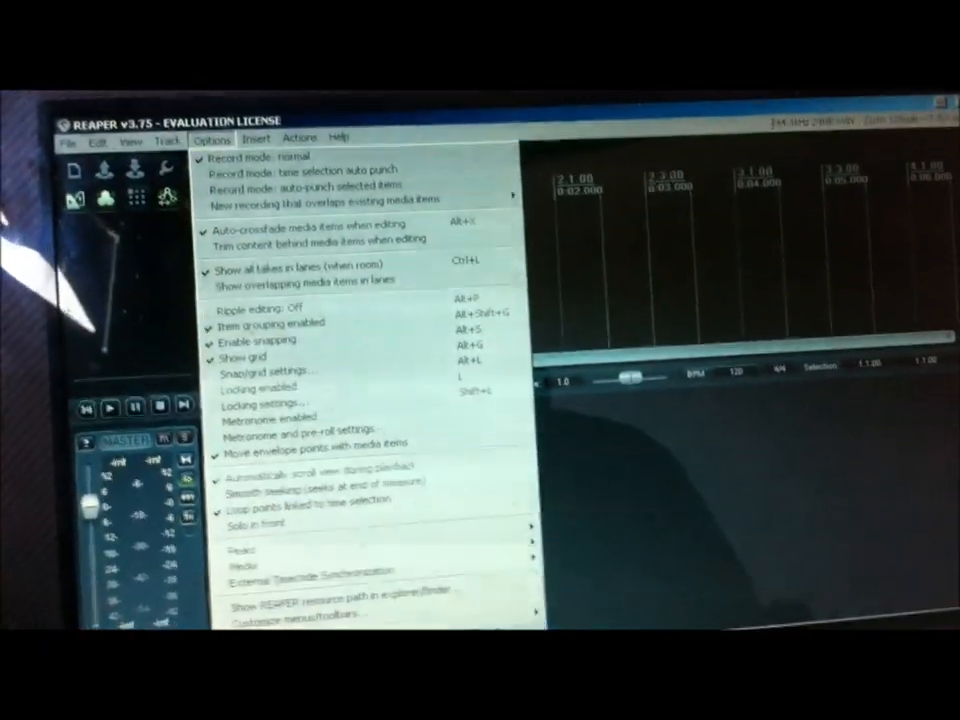